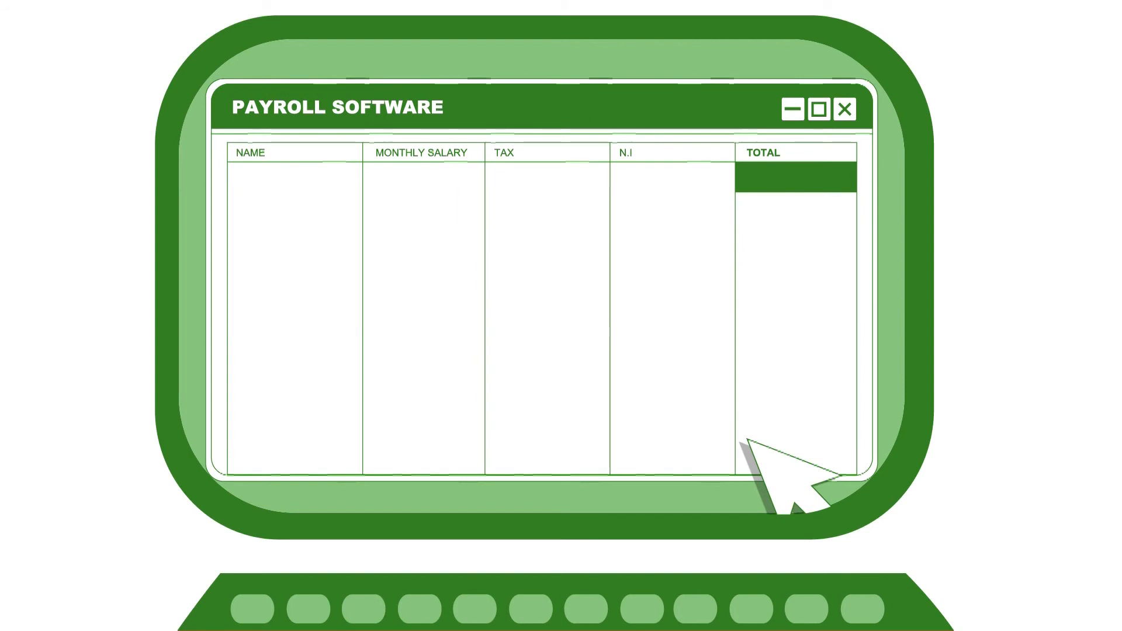
text(A. SMITH)
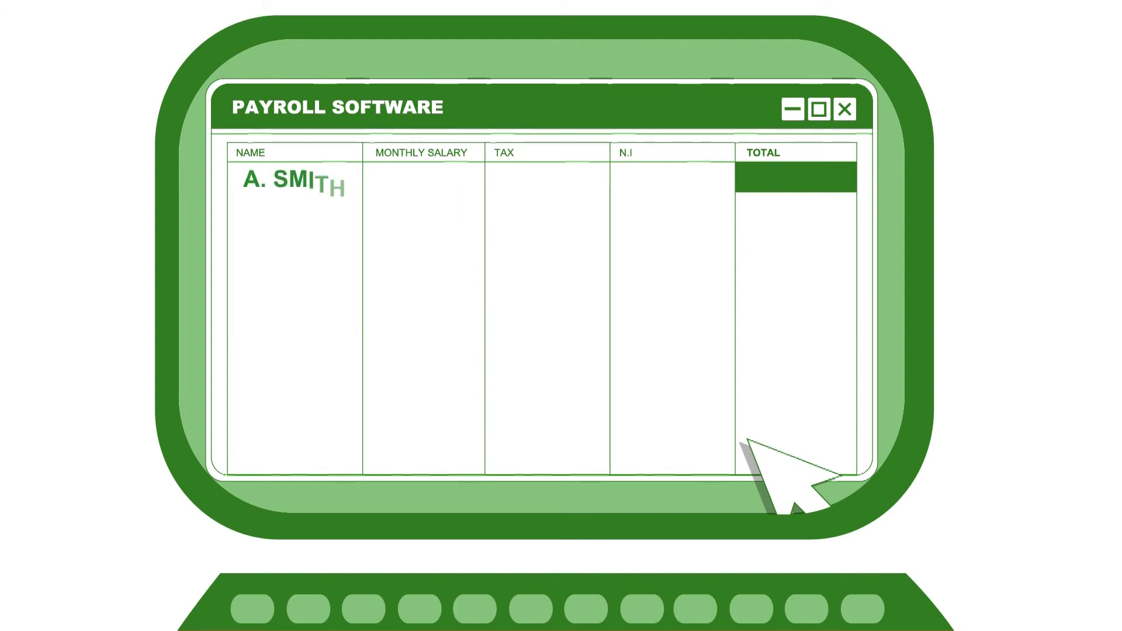